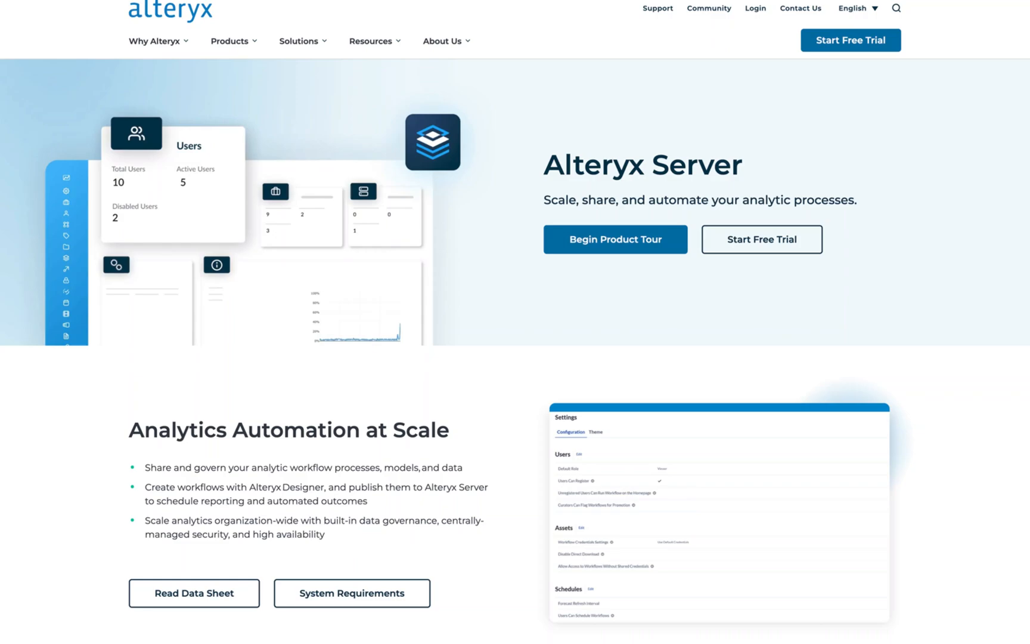
Scroll through the Alteryx Server product overview page.
scroll(down, 3)
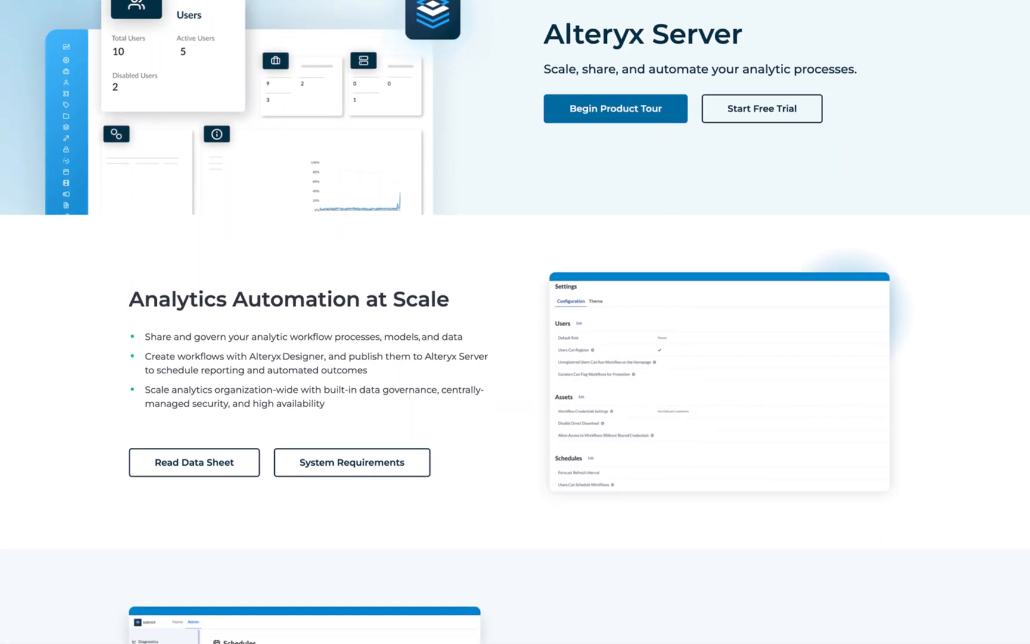
scroll(down, 3)
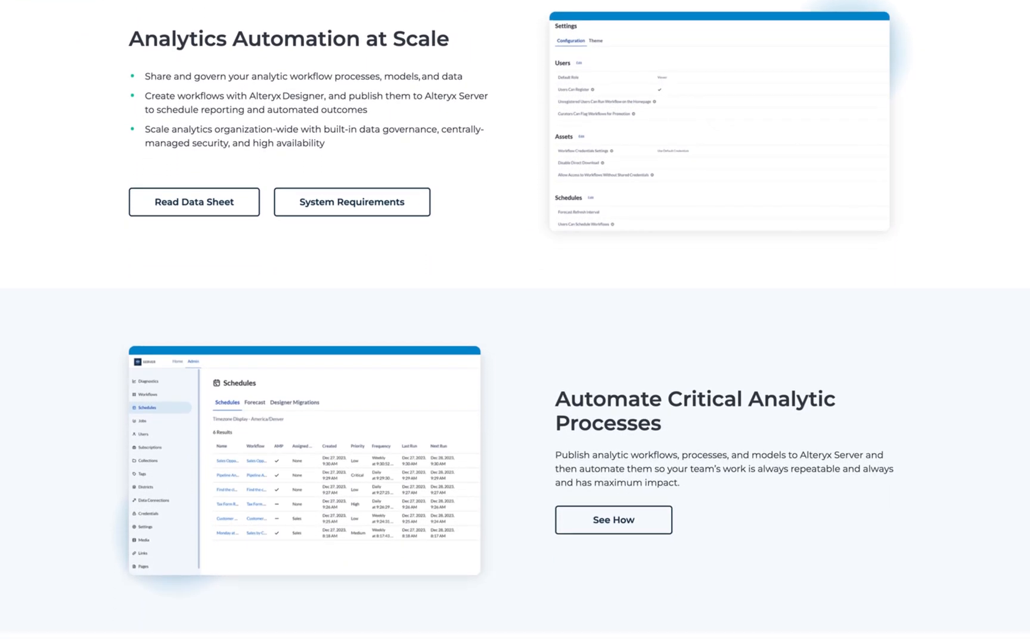
scroll(down, 3)
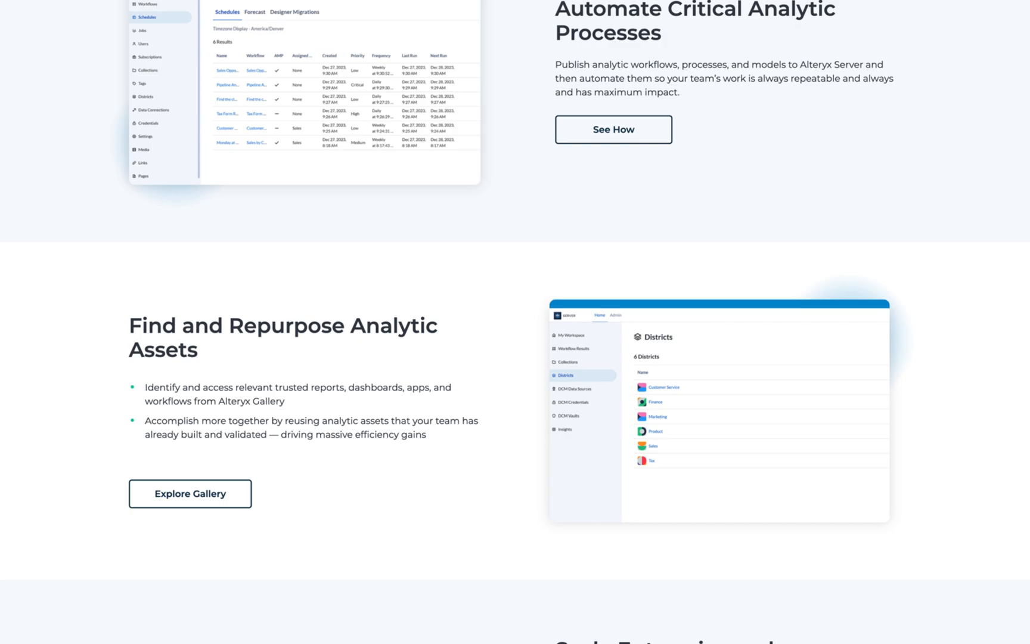
scroll(down, 3)
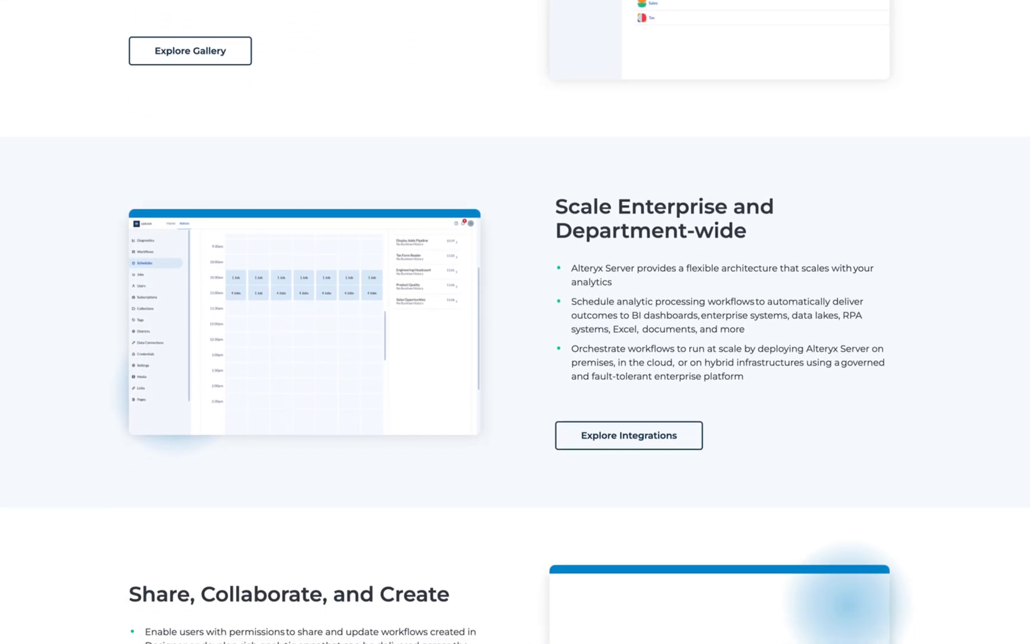
scroll(down, 3)
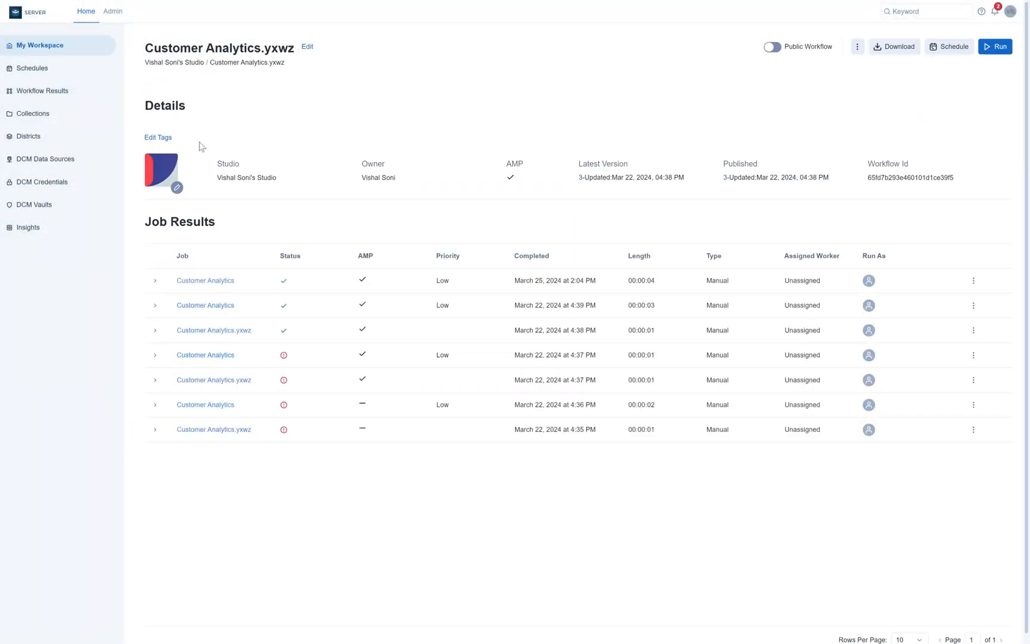
mouse_move(995, 47)
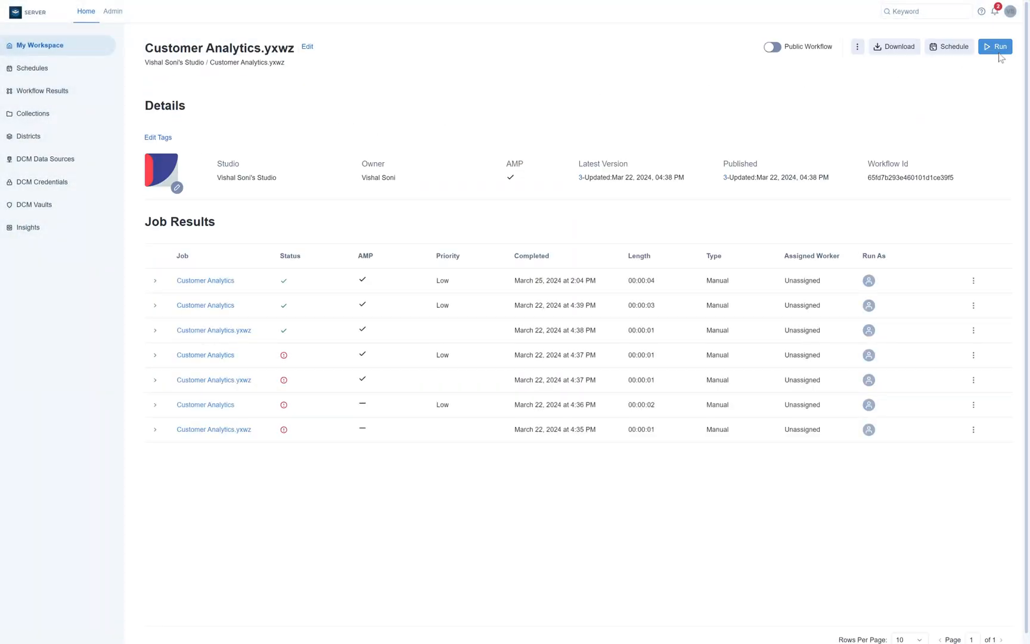
Run Customer Analytics for only SmallCustomer and LargeCustomer segments and review the output preview.
click(995, 47)
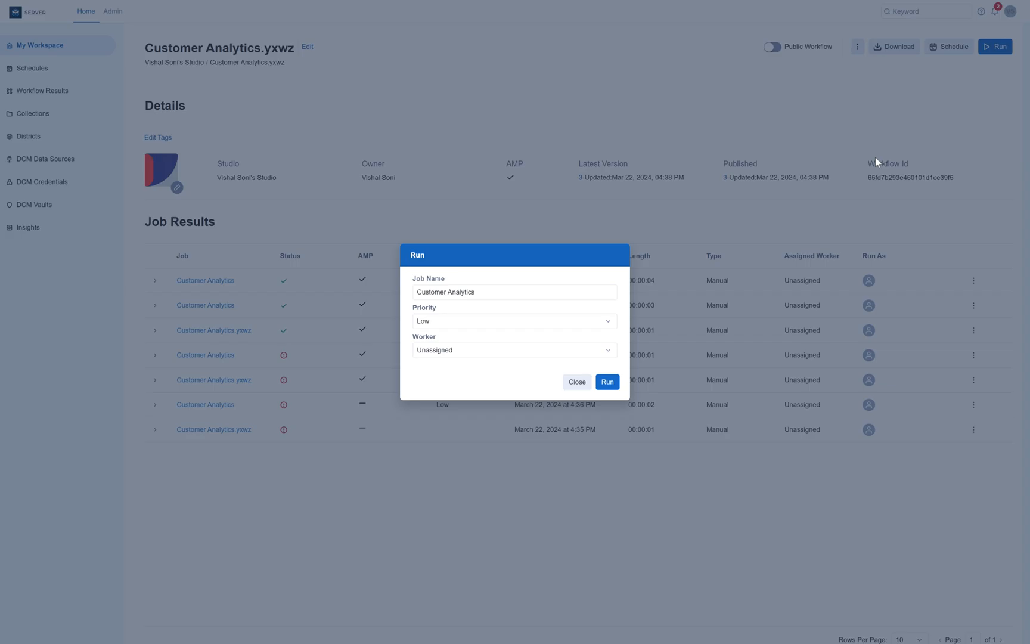
click(606, 381)
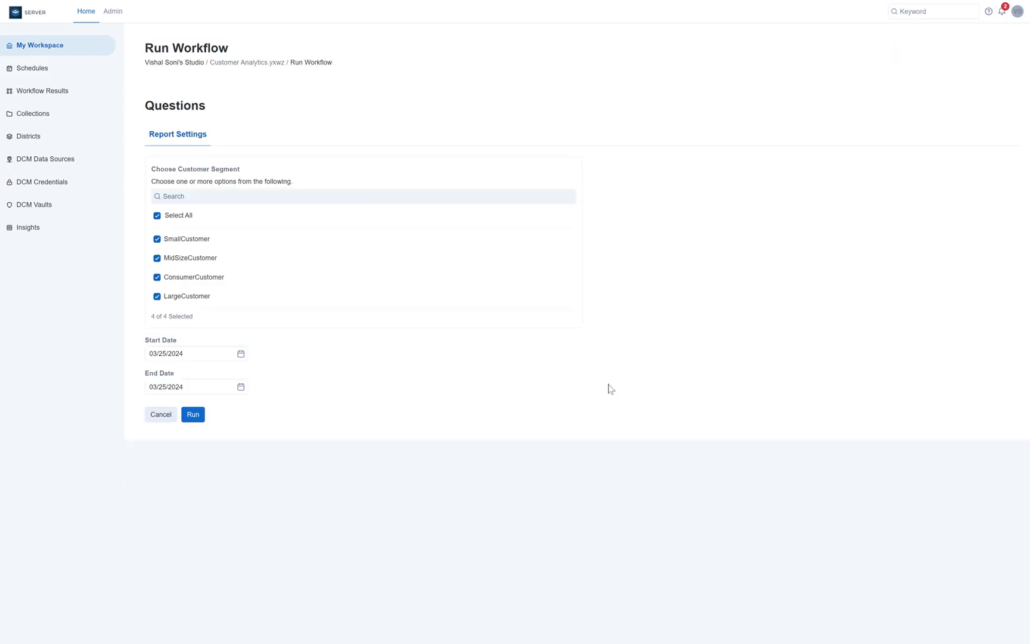
click(157, 257)
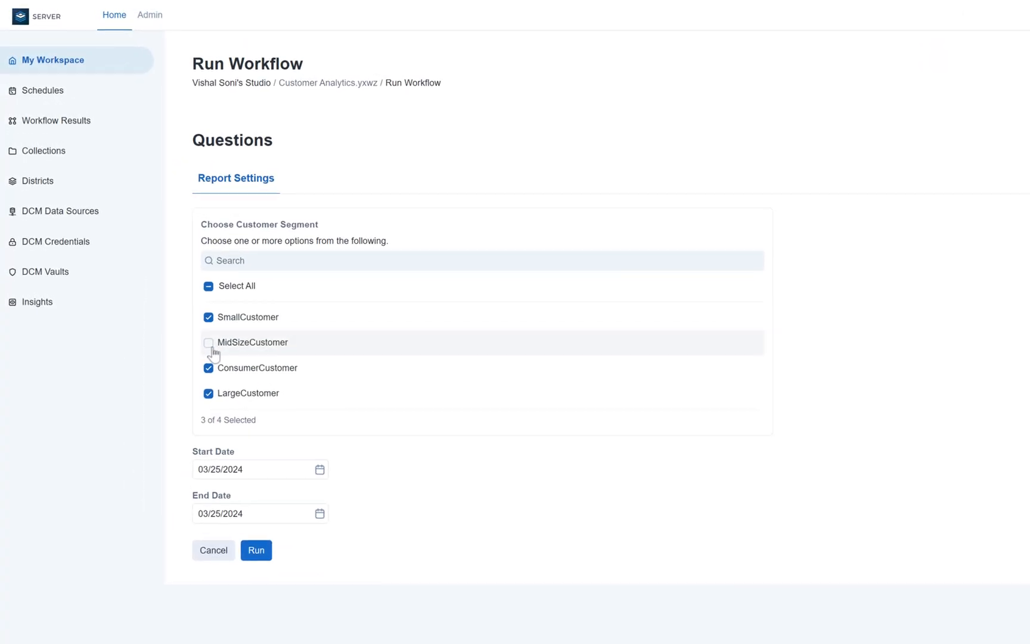
click(208, 367)
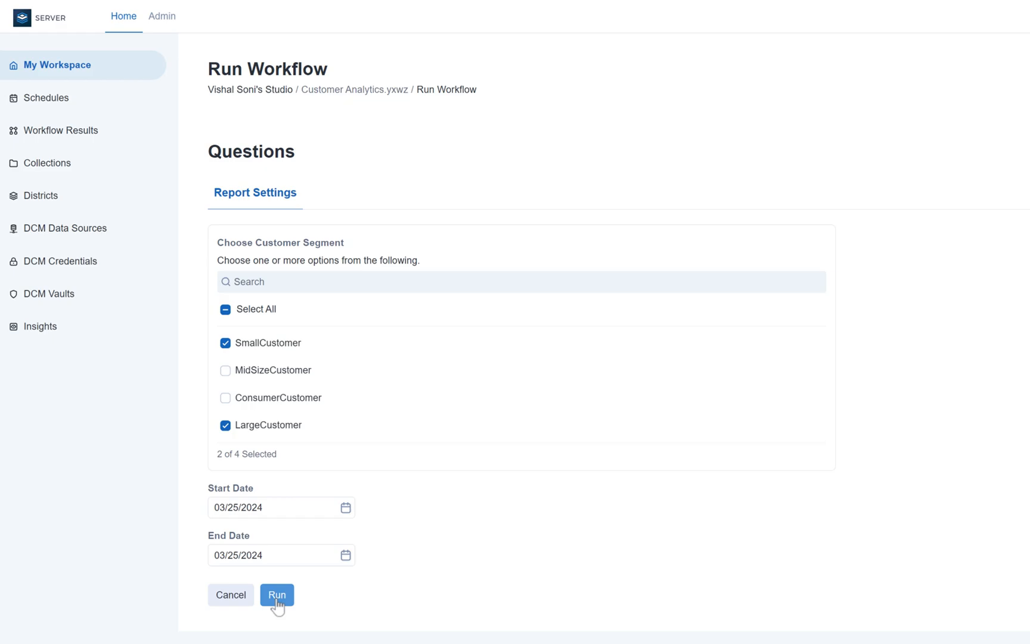
click(276, 594)
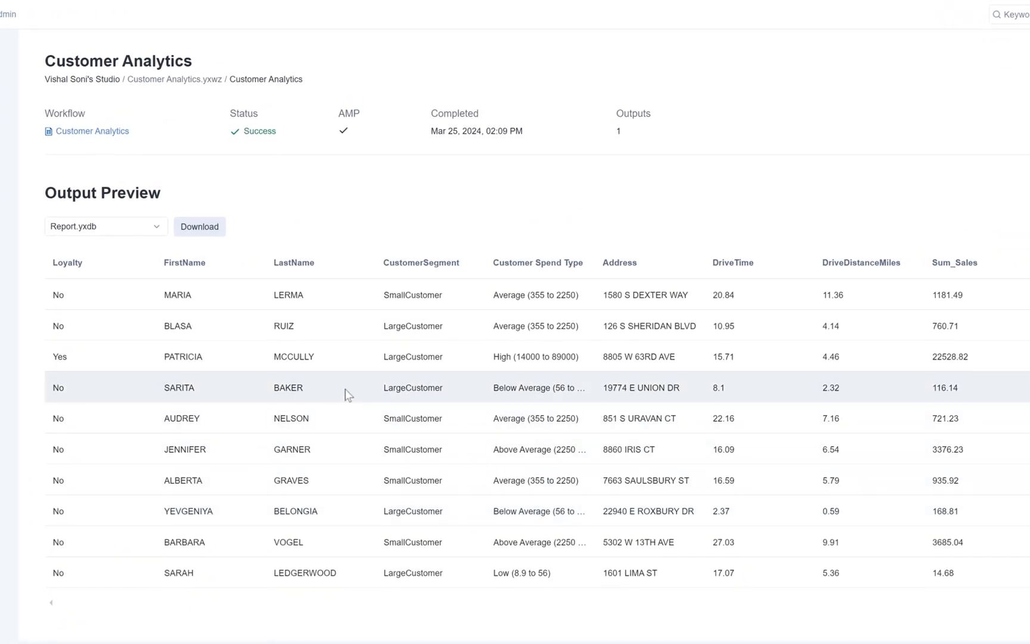
scroll(down, 3)
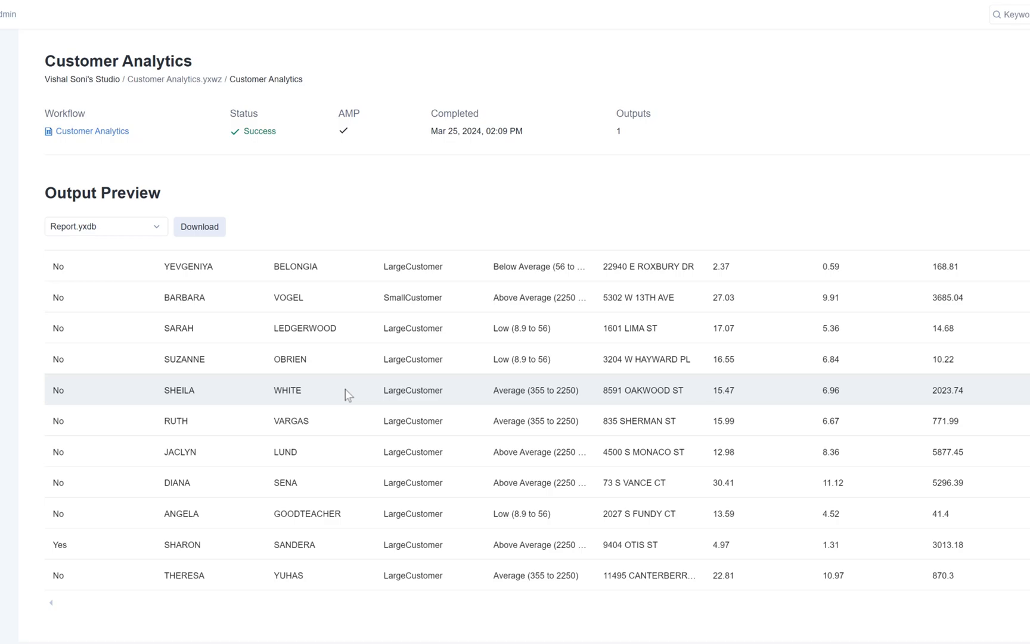
click(137, 13)
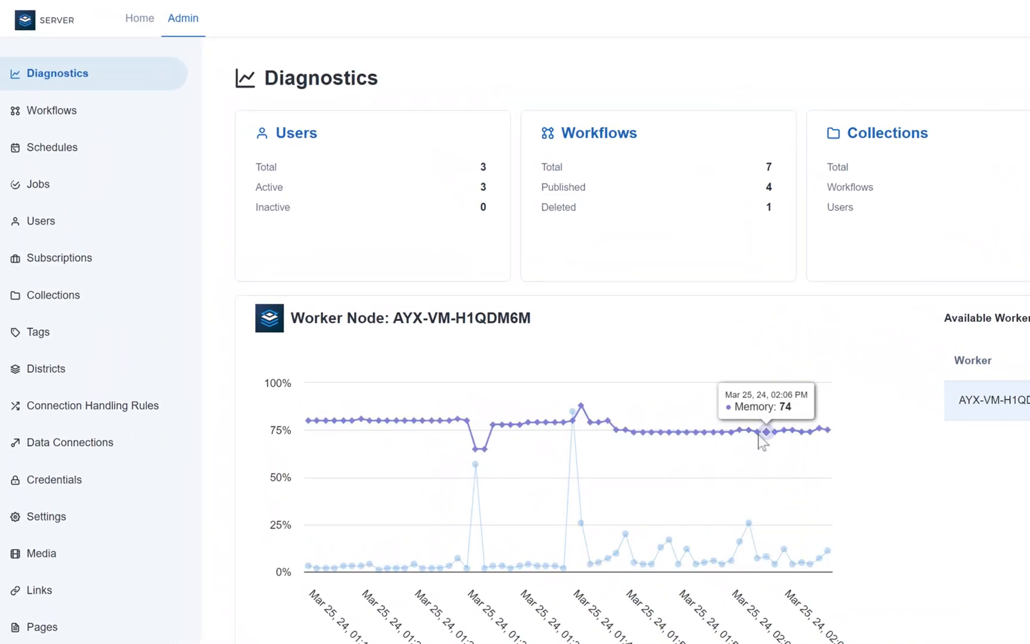
click(40, 220)
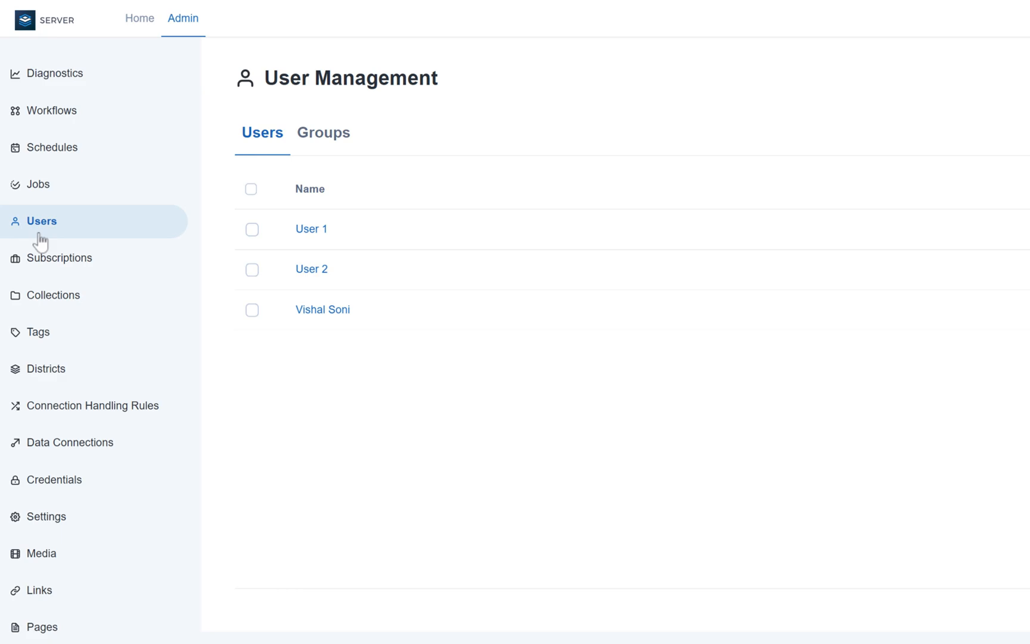
click(322, 309)
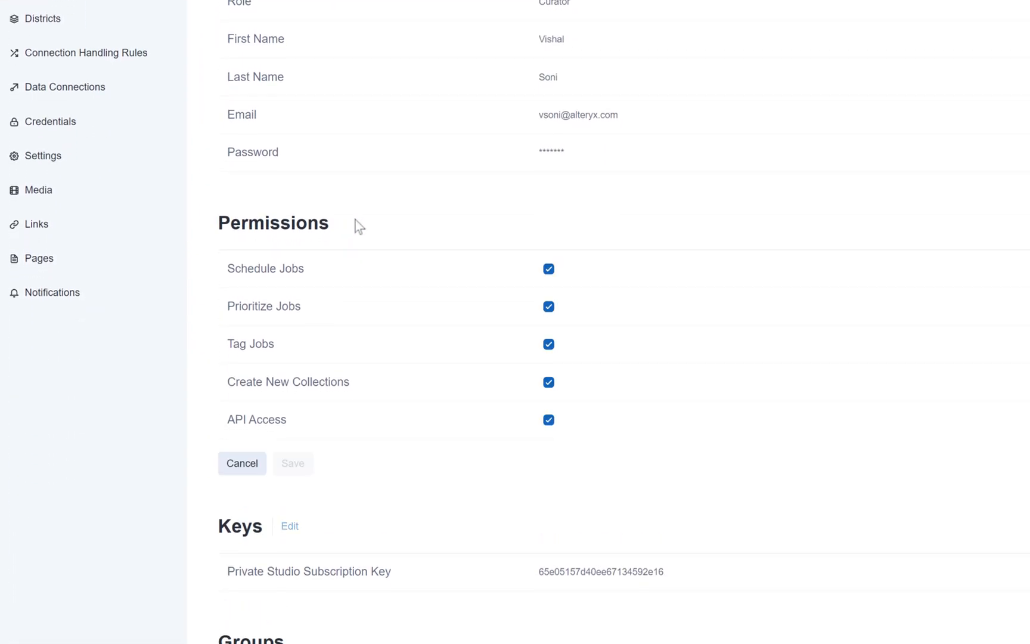
click(547, 419)
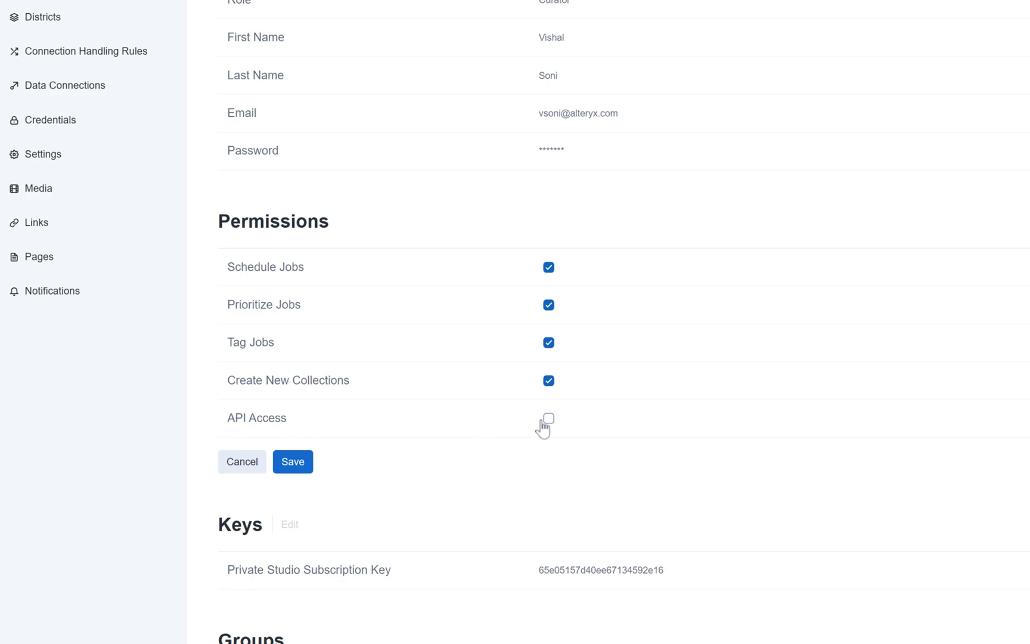
click(292, 461)
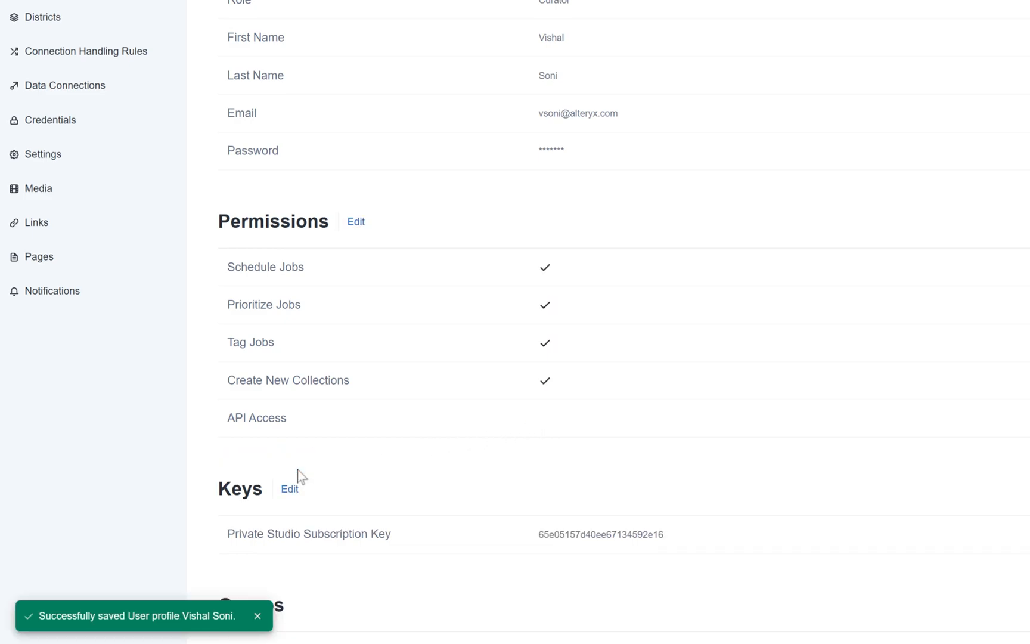
scroll(up, 3)
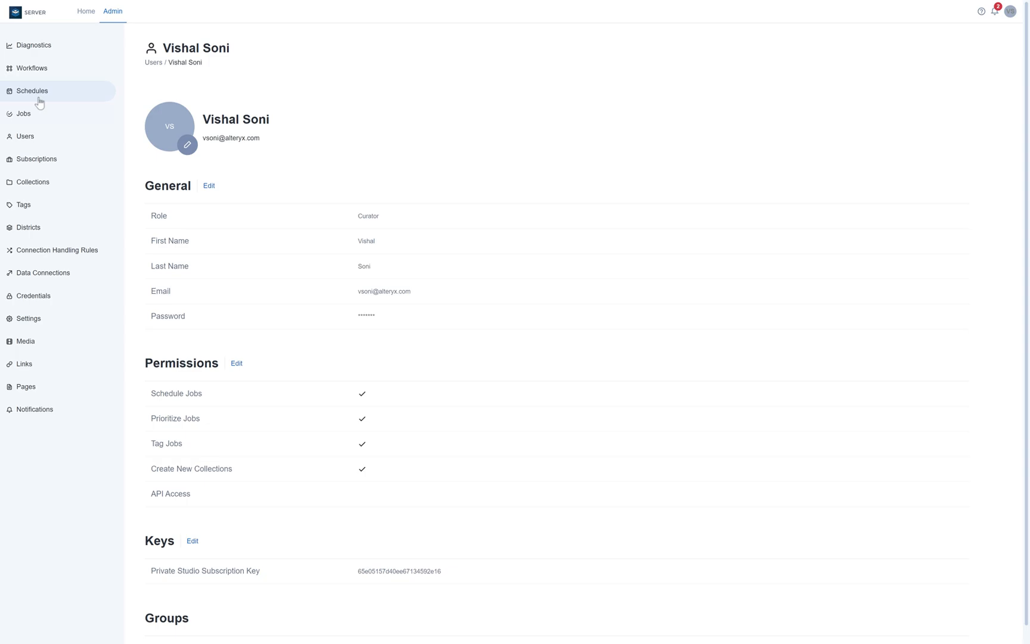
Review the admin Schedules list and the Forecast calendar of scheduled jobs.
click(32, 91)
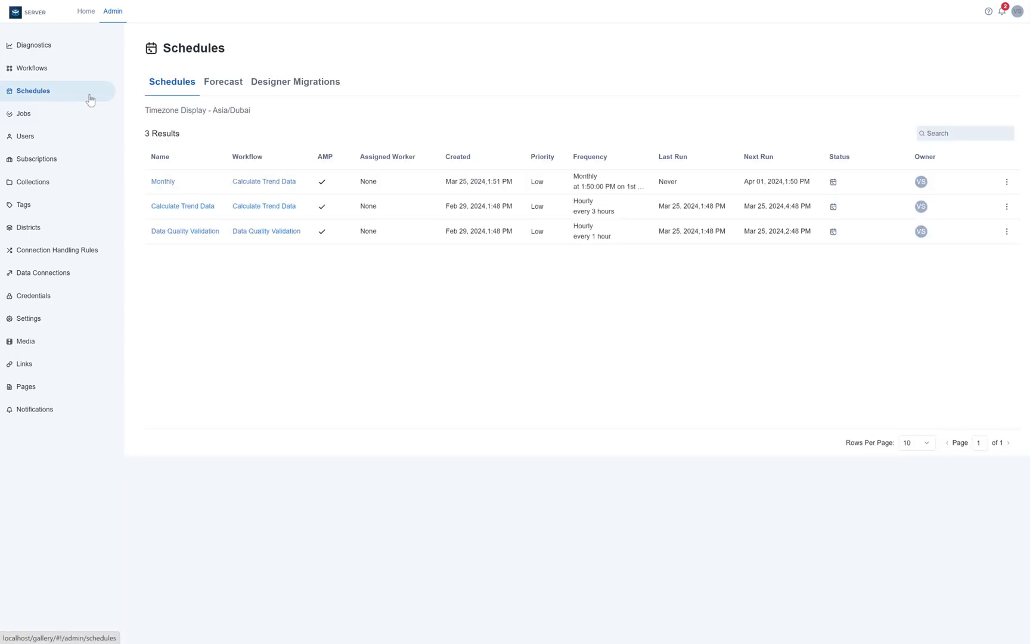
click(223, 81)
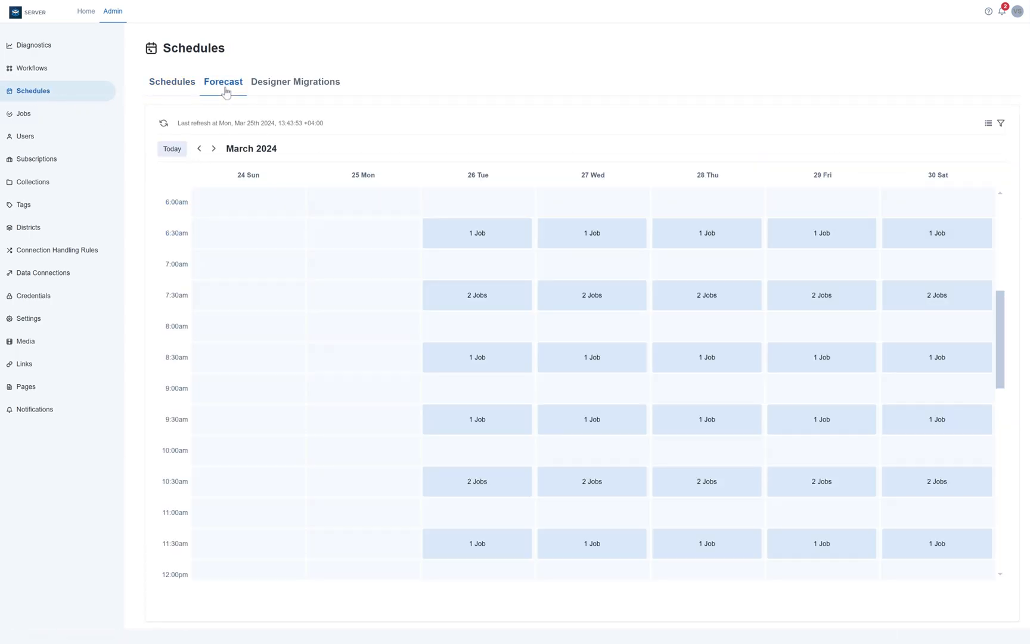
click(85, 11)
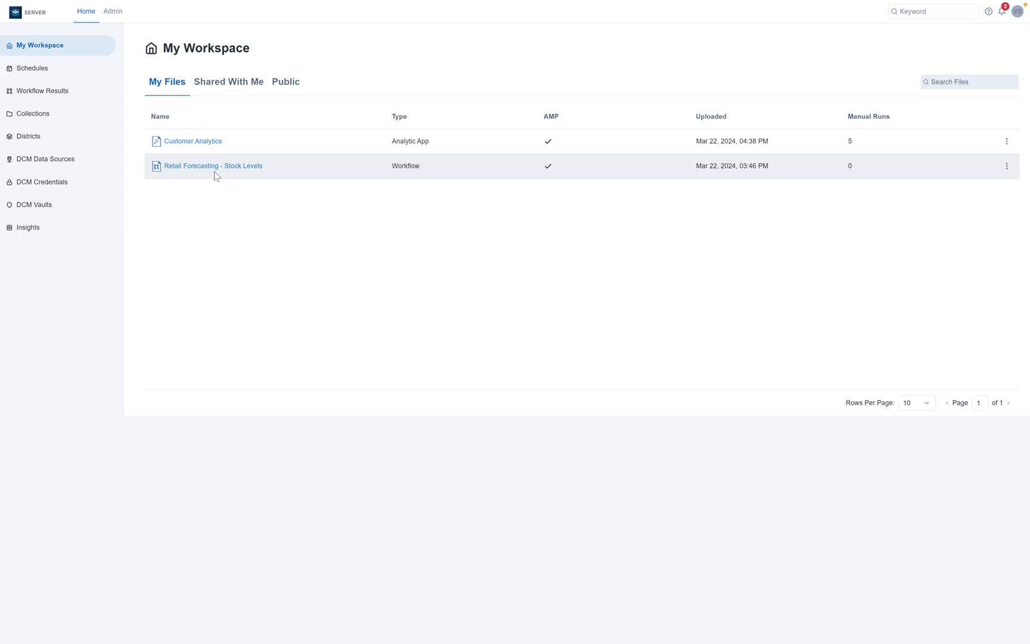
Start a repeating schedule for the Retail Forecasting - Stock Levels workflow.
click(213, 166)
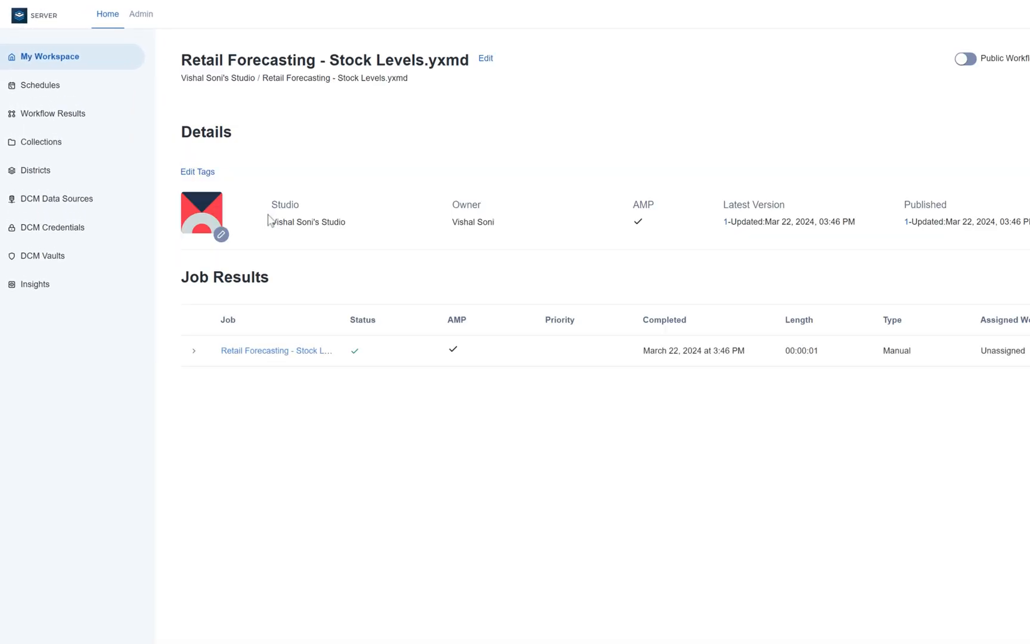
scroll(right, 3)
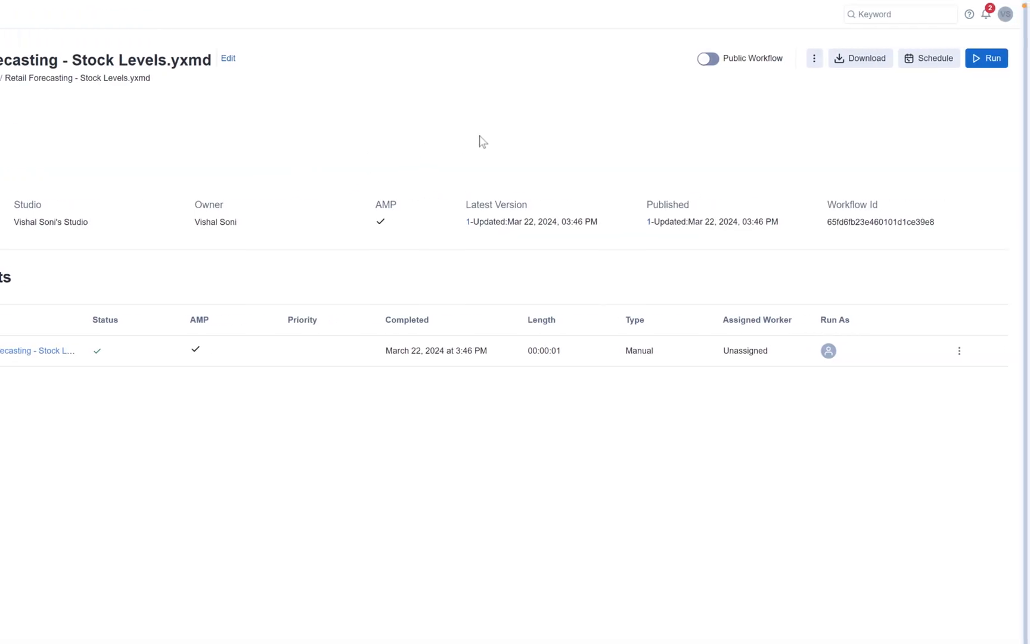
click(929, 58)
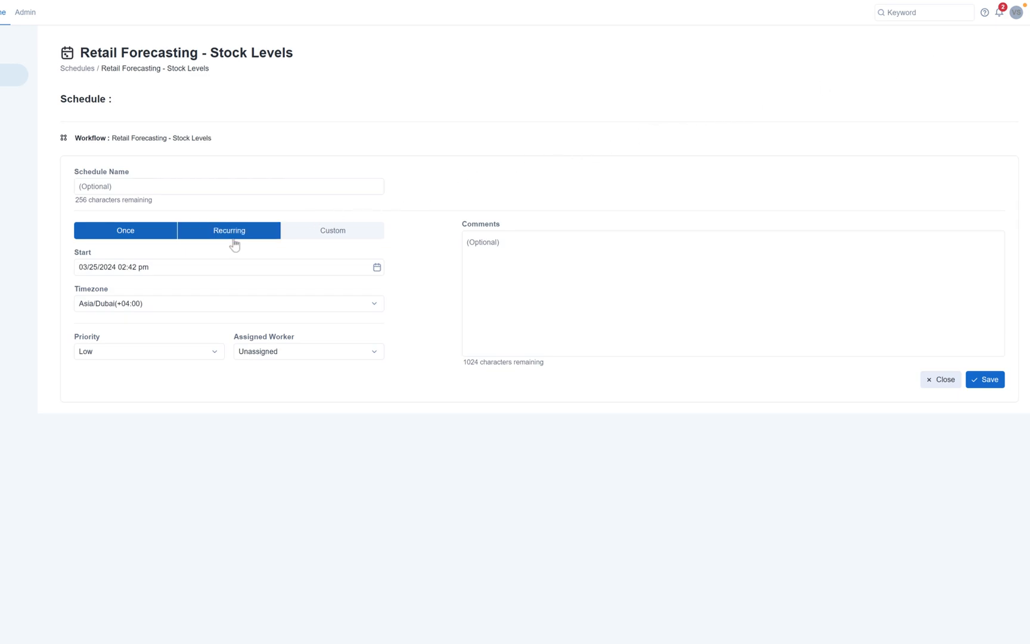
click(229, 230)
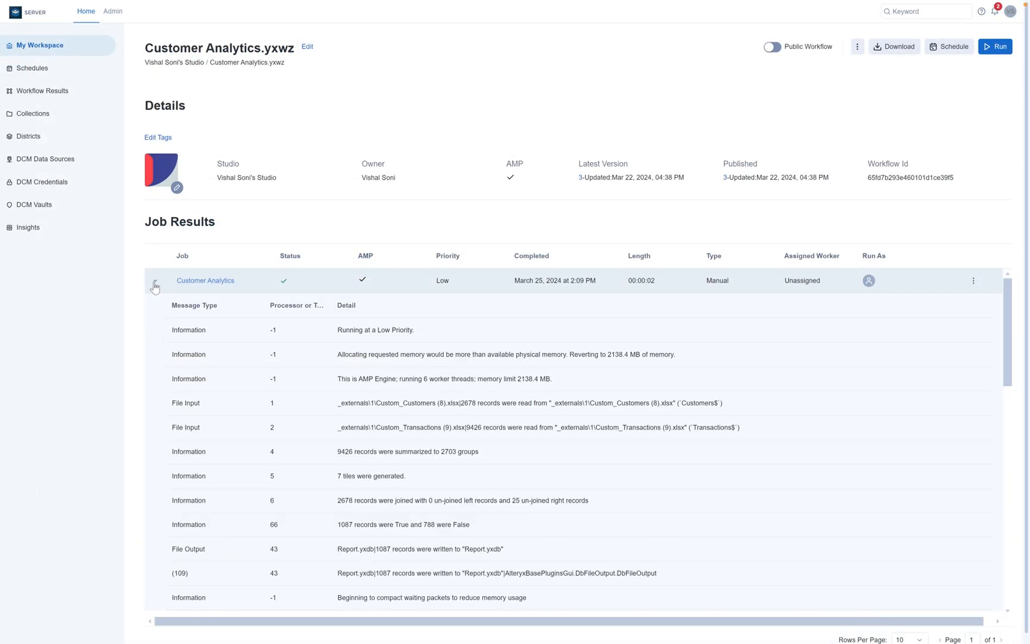
Open the Account settings page from the profile menu.
click(154, 287)
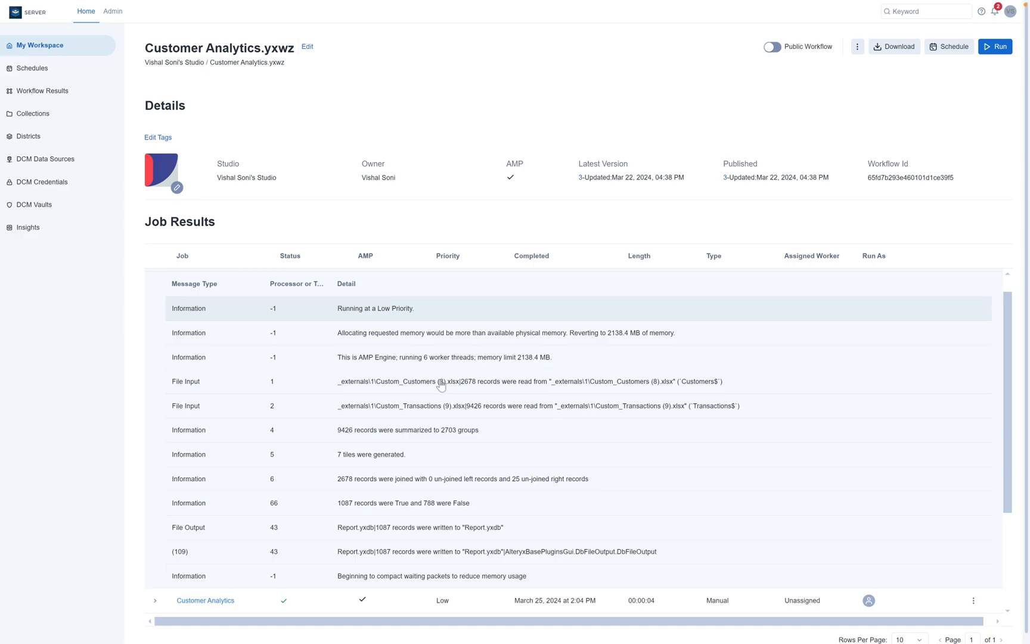
click(630, 178)
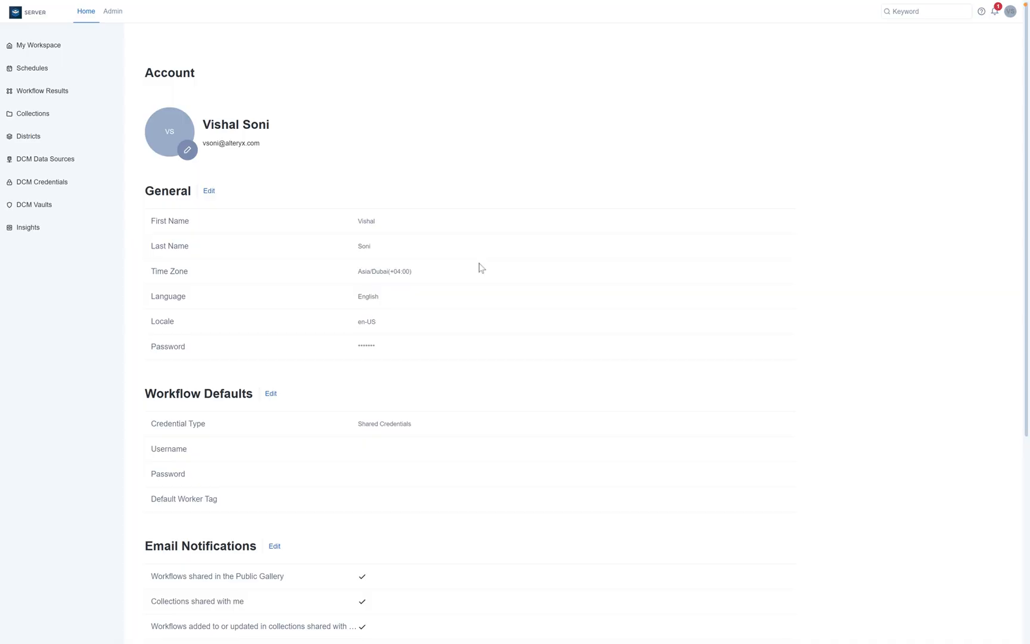
Put the General account details into edit mode and browse the Locale and Language options.
scroll(down, 3)
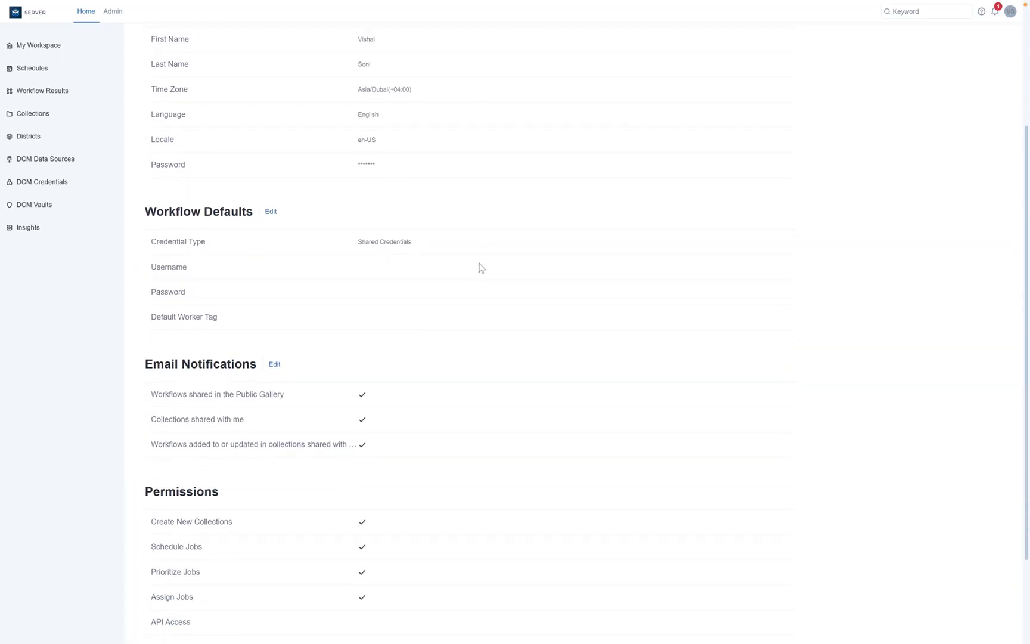
scroll(down, 3)
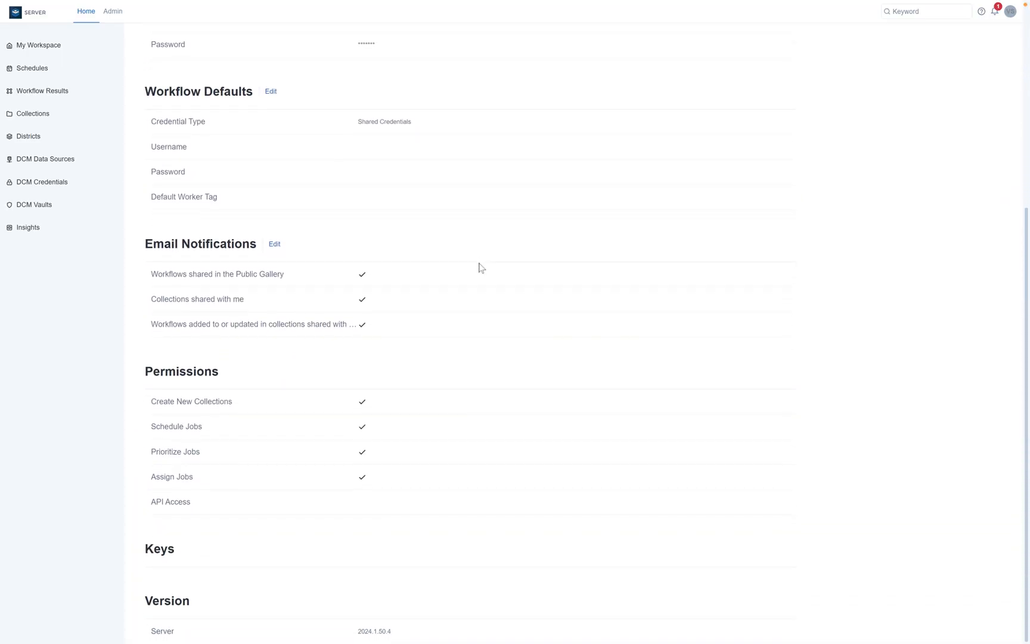
scroll(up, 3)
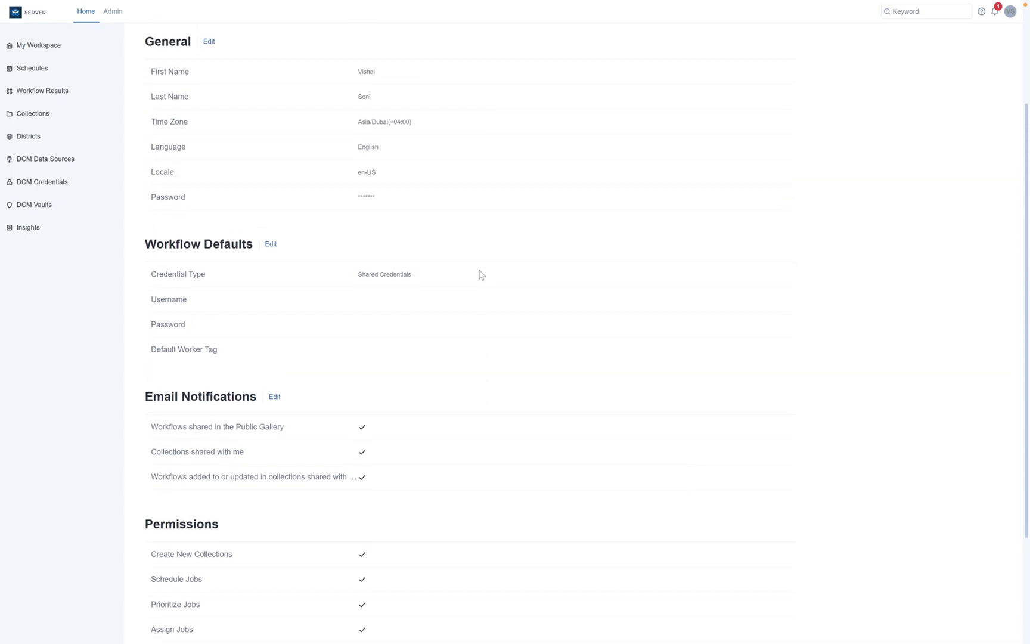
scroll(up, 3)
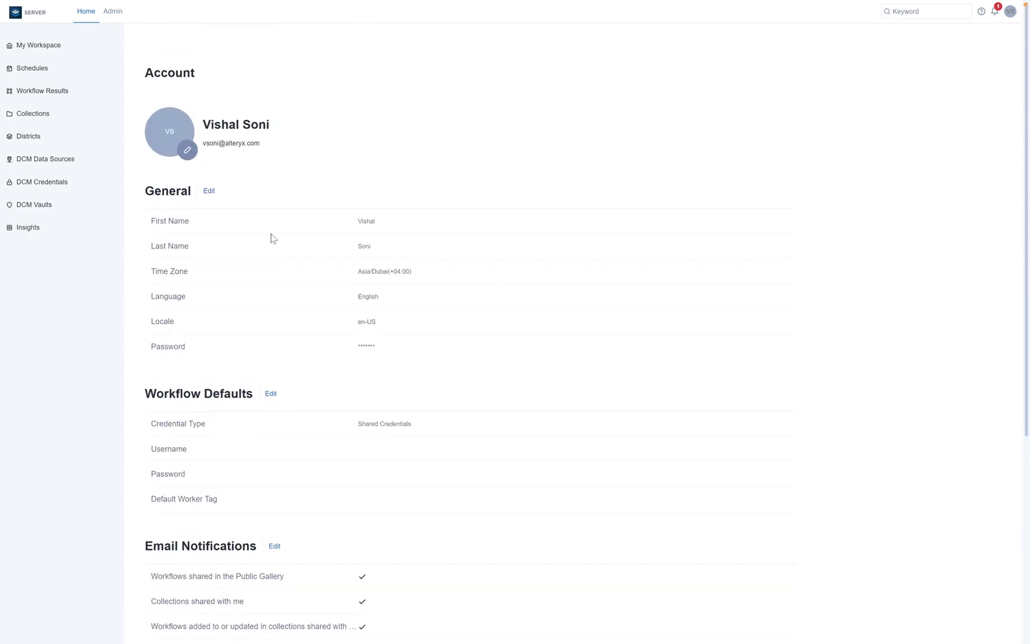
click(209, 191)
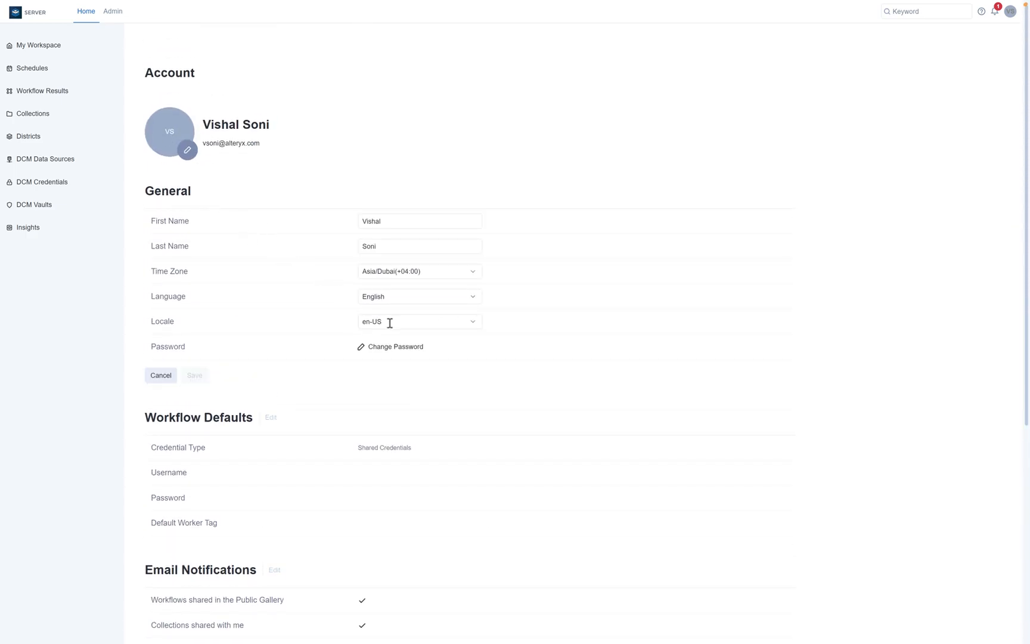
click(418, 321)
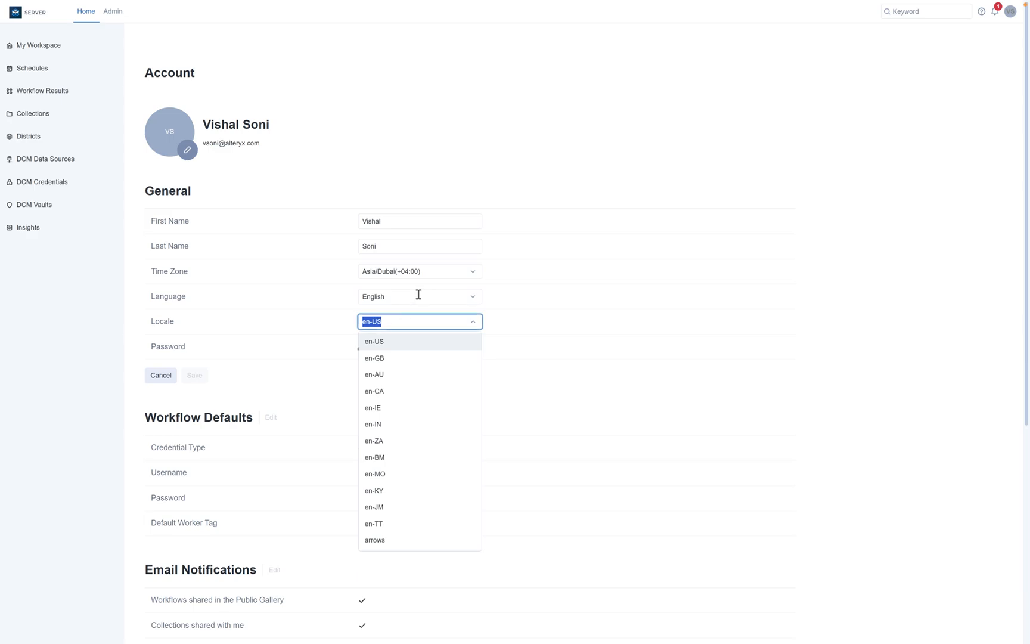
click(419, 296)
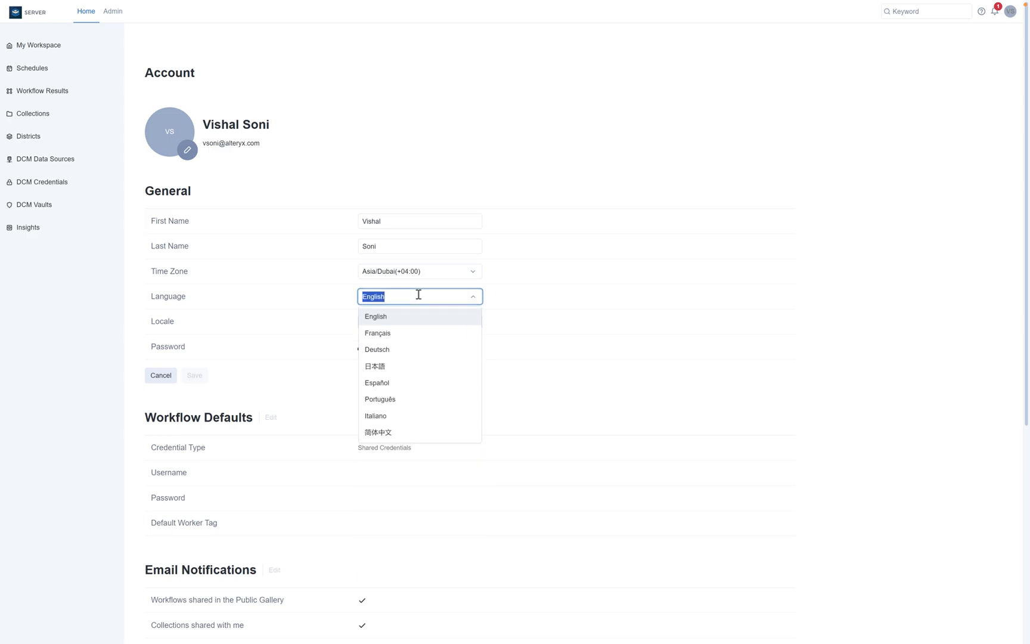